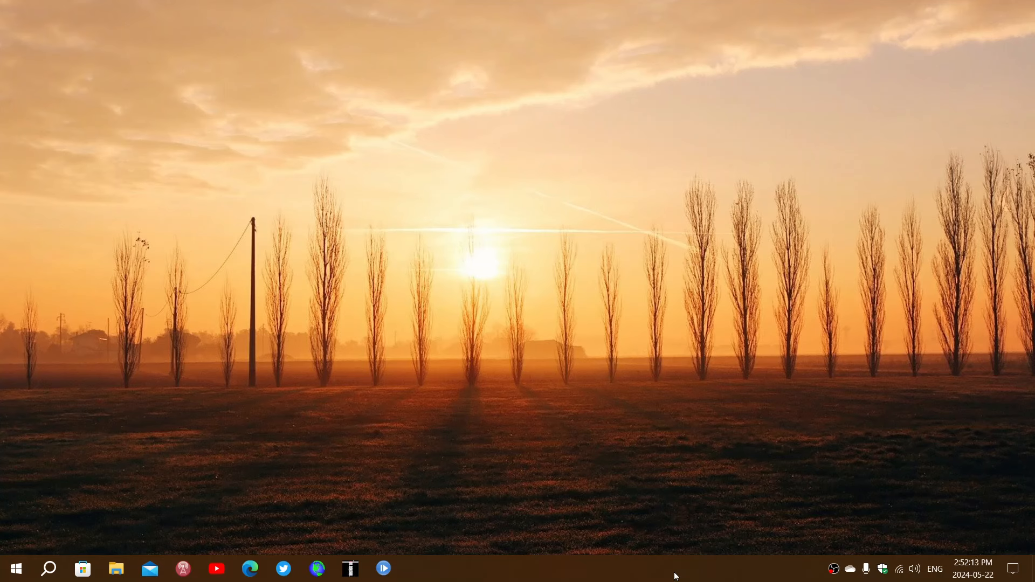
{"action": "mouse_move", "coordinate": [469, 493]}
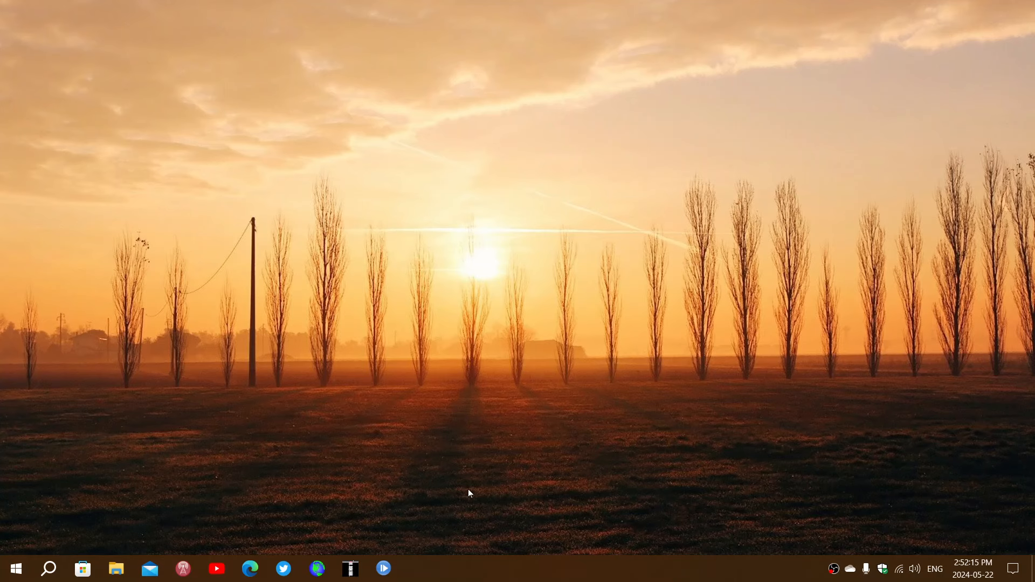
Show the Start menu's alphabetical app list with Productivity and Explore tile groups.
{"action": "left_click", "coordinate": [14, 568]}
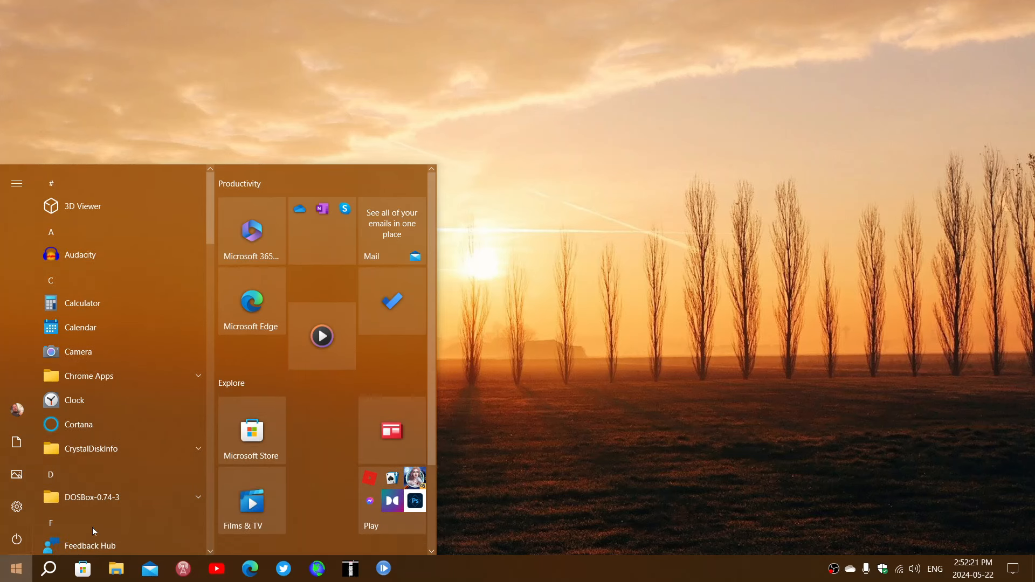
{"action": "mouse_move", "coordinate": [867, 413]}
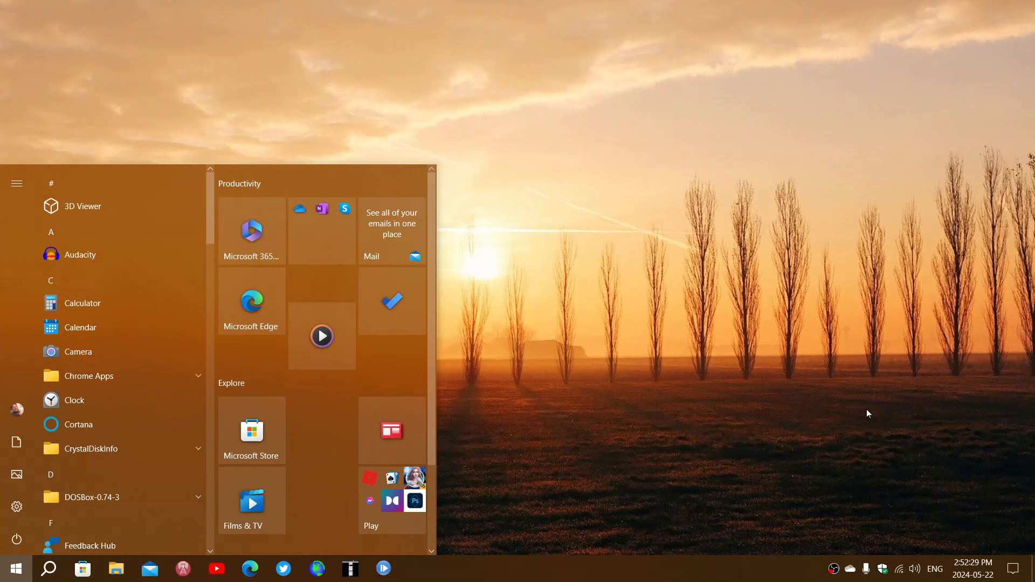
{"action": "mouse_move", "coordinate": [595, 524]}
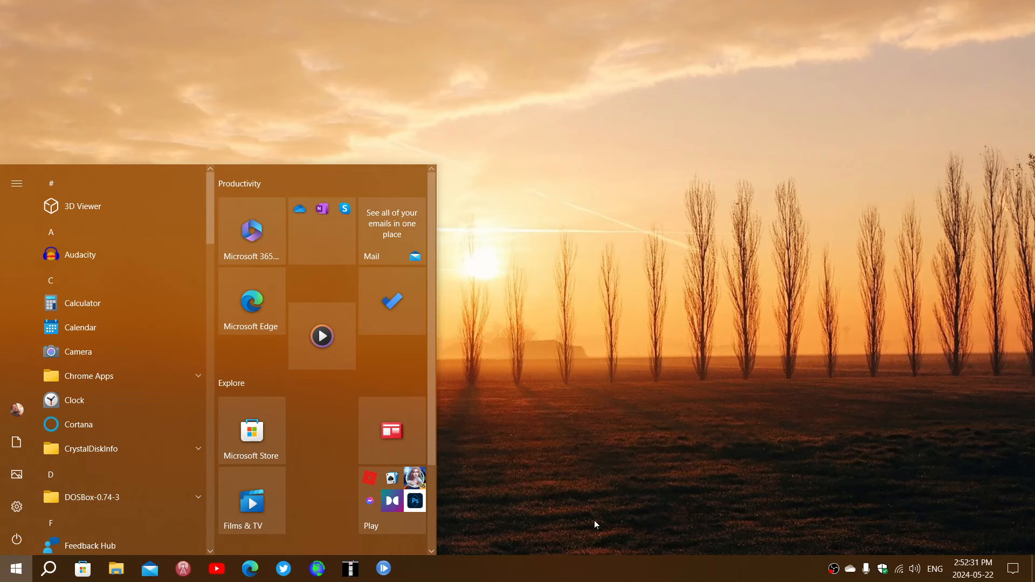
{"action": "mouse_move", "coordinate": [598, 408]}
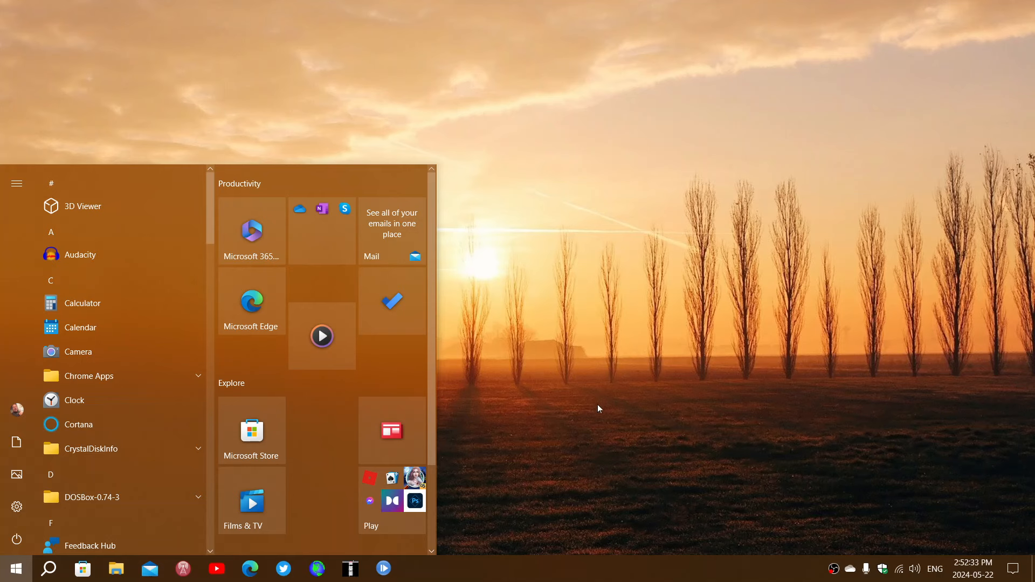
{"action": "mouse_move", "coordinate": [583, 457]}
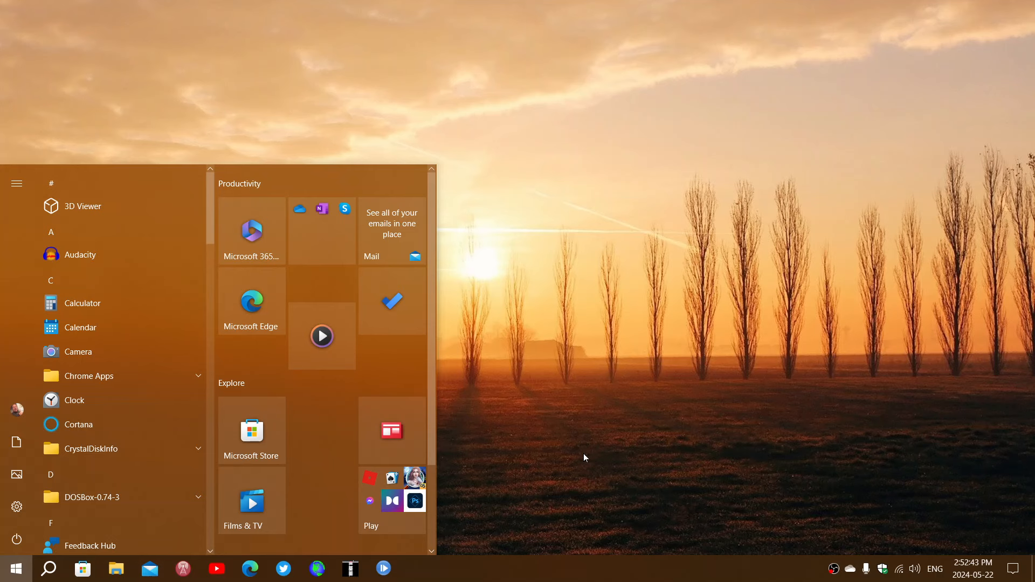
{"action": "mouse_move", "coordinate": [571, 474]}
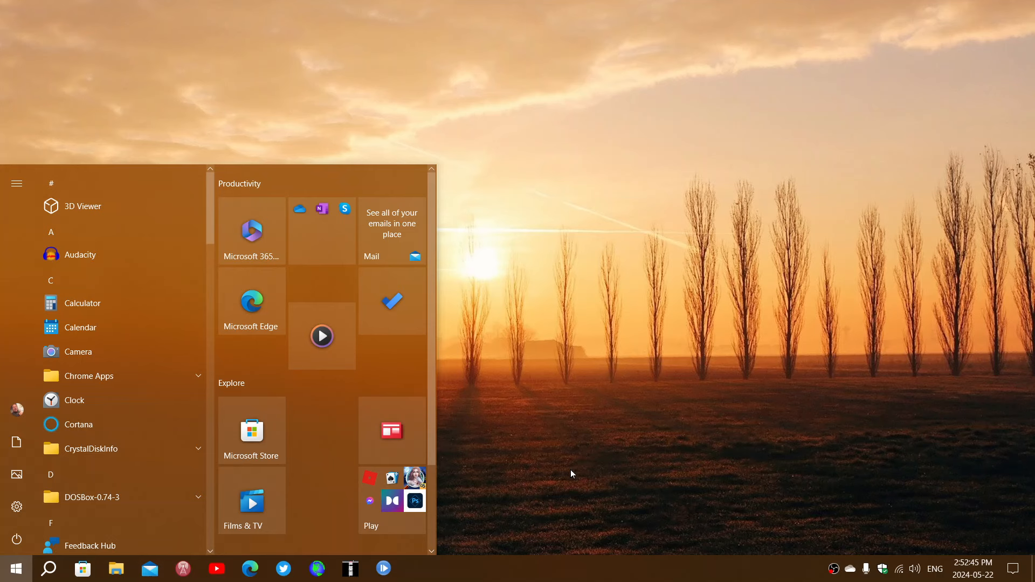
{"action": "mouse_move", "coordinate": [640, 511]}
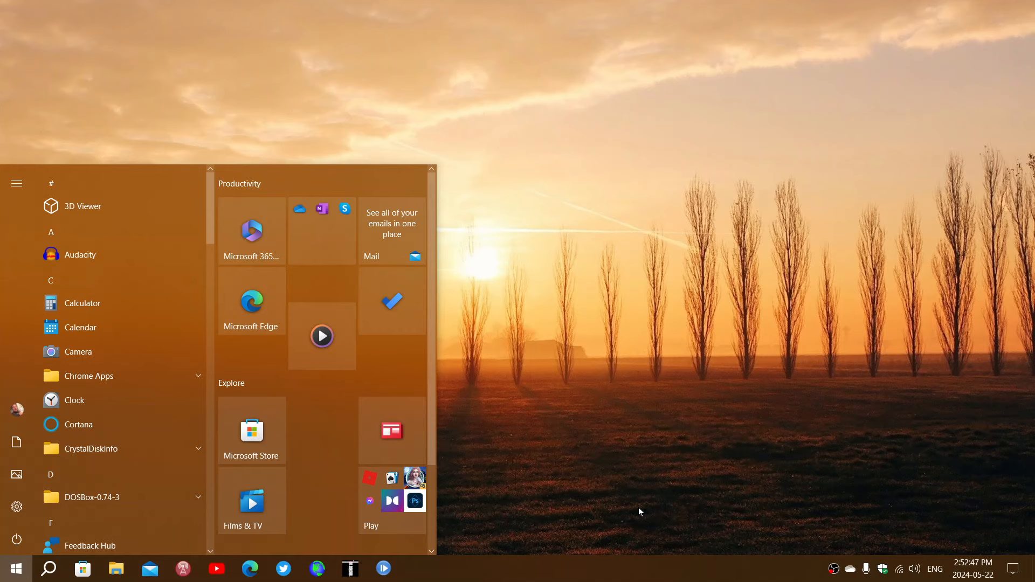
{"action": "mouse_move", "coordinate": [343, 471]}
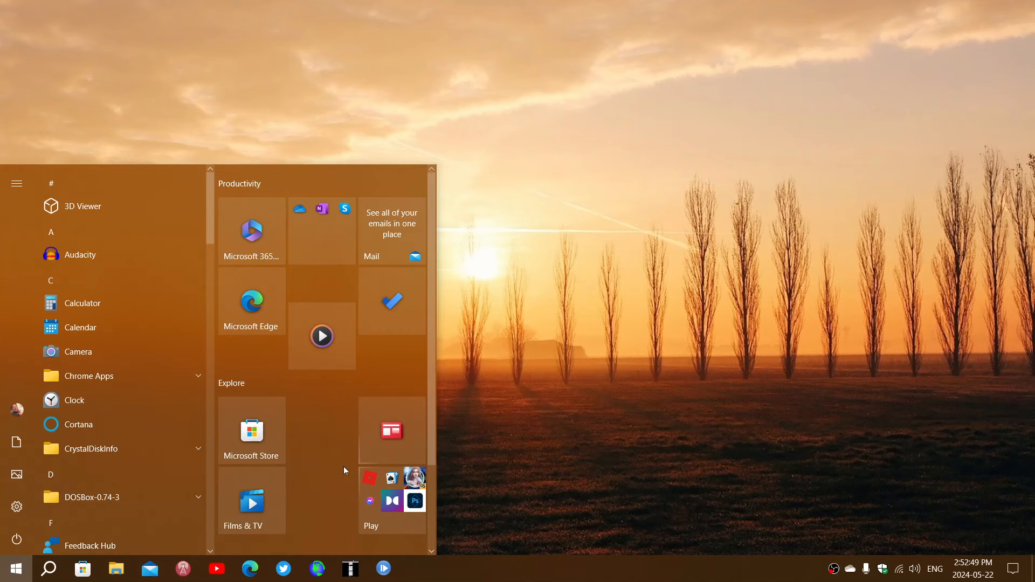
Launch Microsoft Edge from the taskbar, landing on its What's New update page.
{"action": "left_click", "coordinate": [250, 301]}
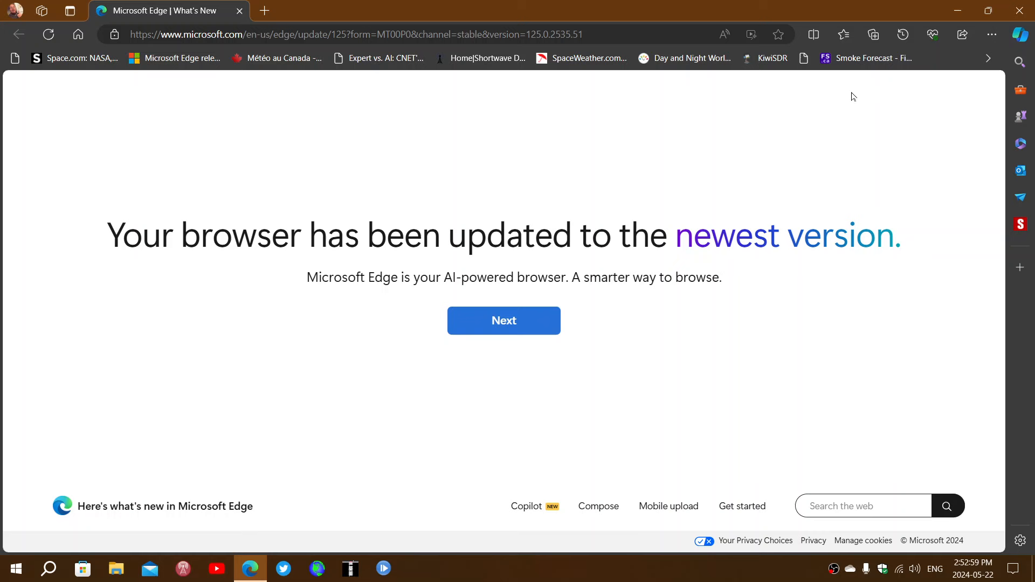
Bring up the Copilot sidebar beside the update page, offering page summary and conversation styles.
{"action": "left_click", "coordinate": [1020, 34]}
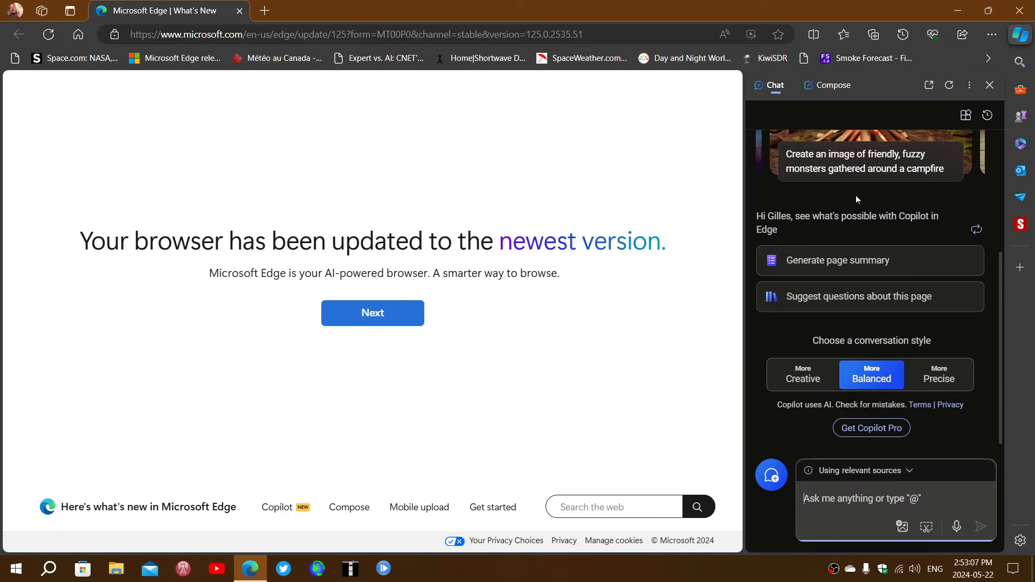
{"action": "mouse_move", "coordinate": [862, 245]}
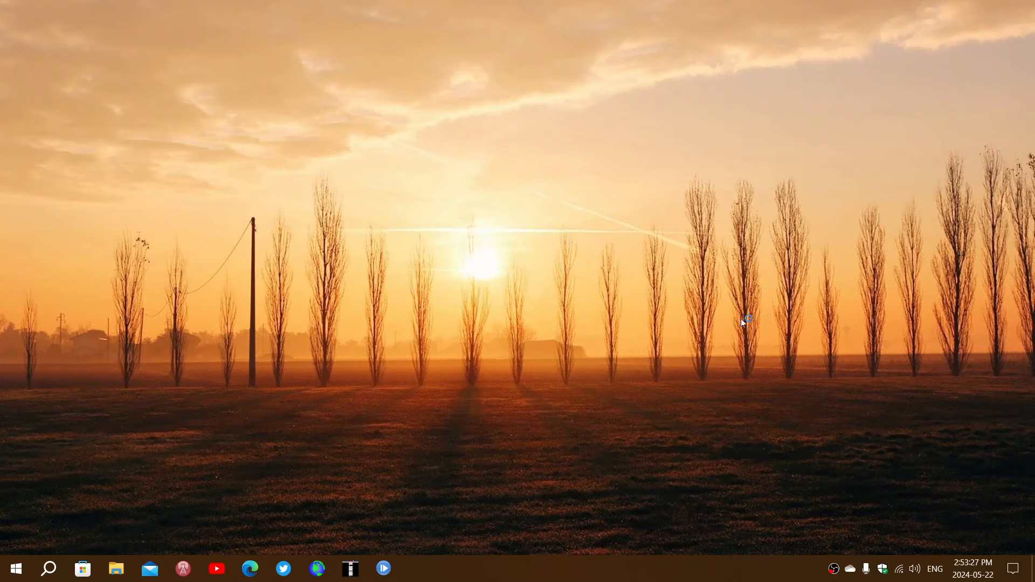
{"action": "mouse_move", "coordinate": [742, 322]}
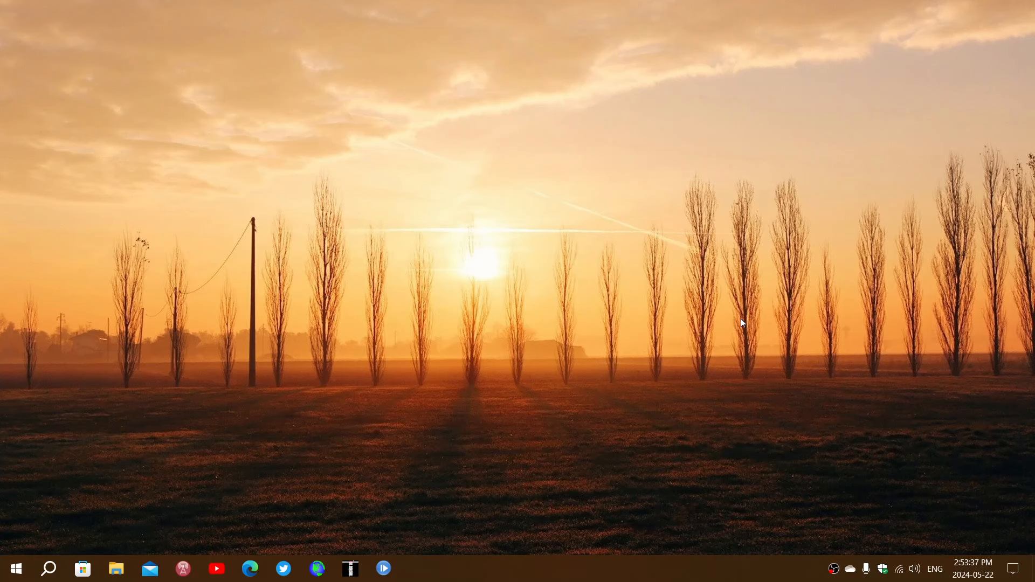
{"action": "mouse_move", "coordinate": [670, 481]}
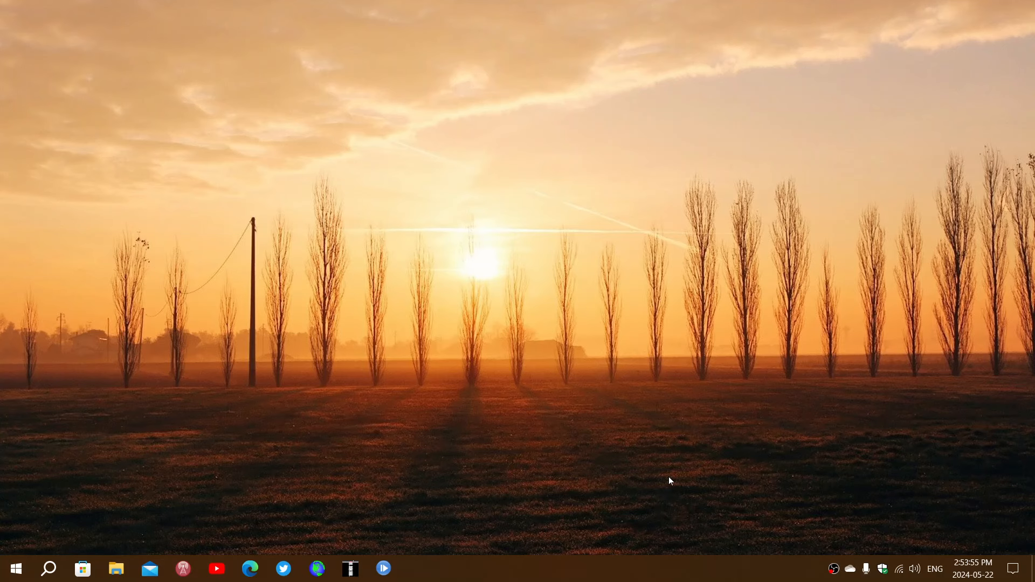
{"action": "mouse_move", "coordinate": [510, 547]}
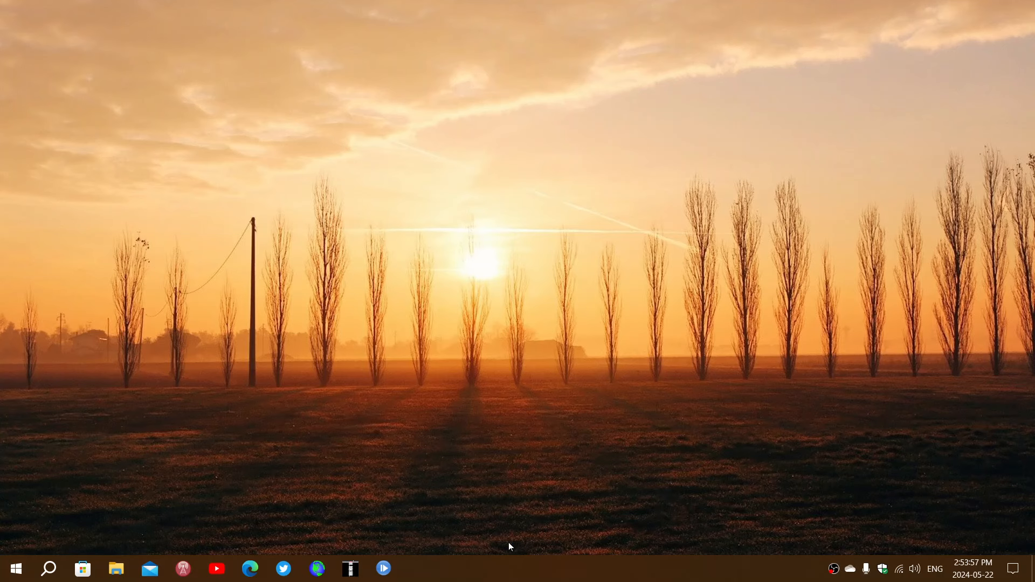
{"action": "mouse_move", "coordinate": [501, 572]}
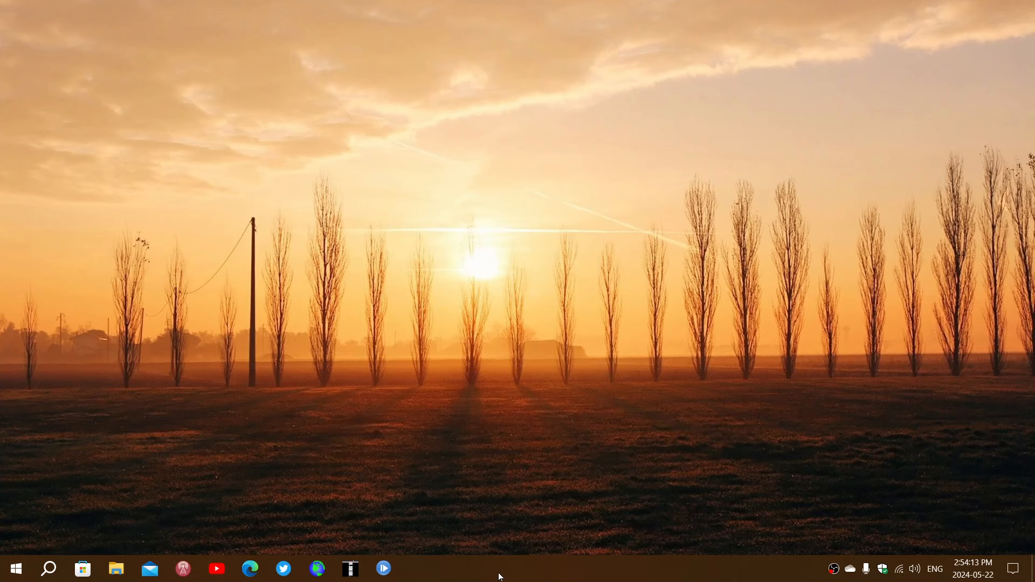
{"action": "mouse_move", "coordinate": [525, 576]}
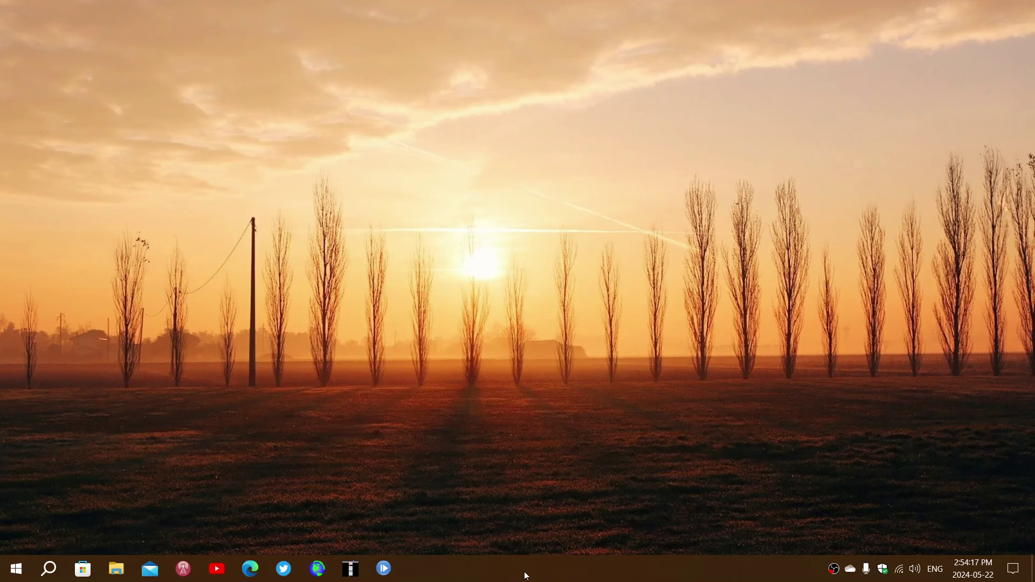